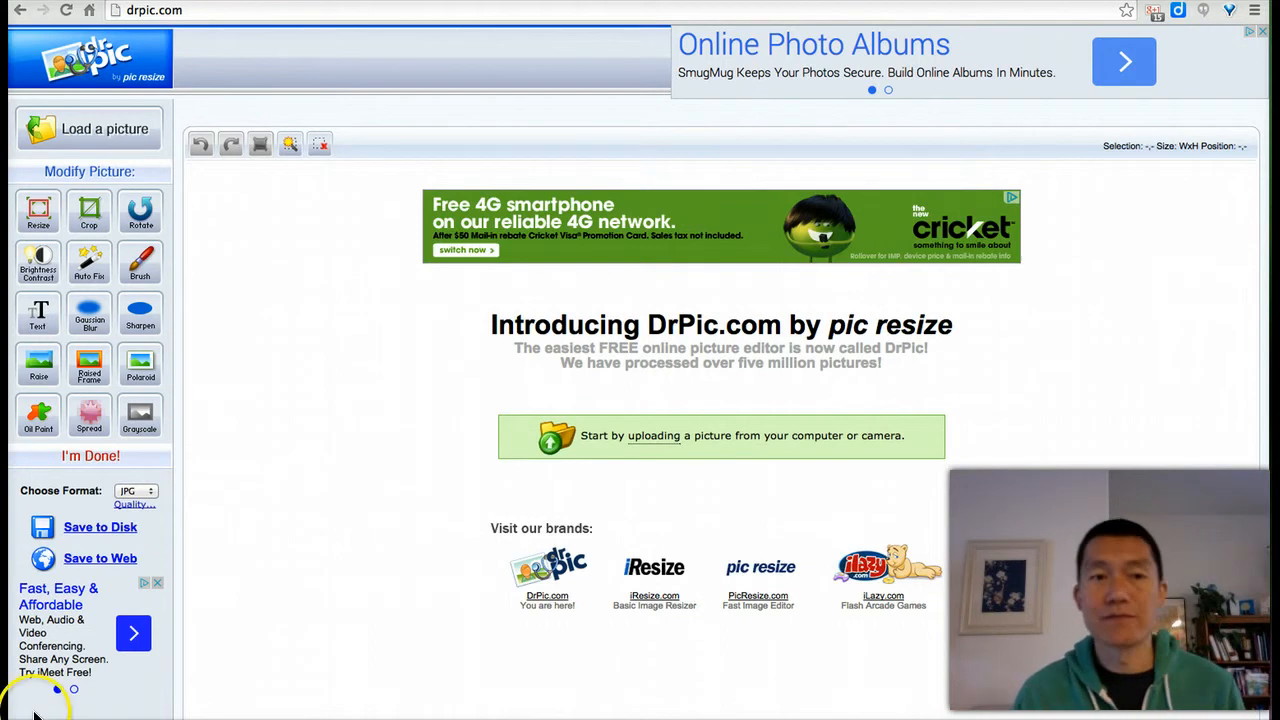
pyautogui.moveTo(150, 136)
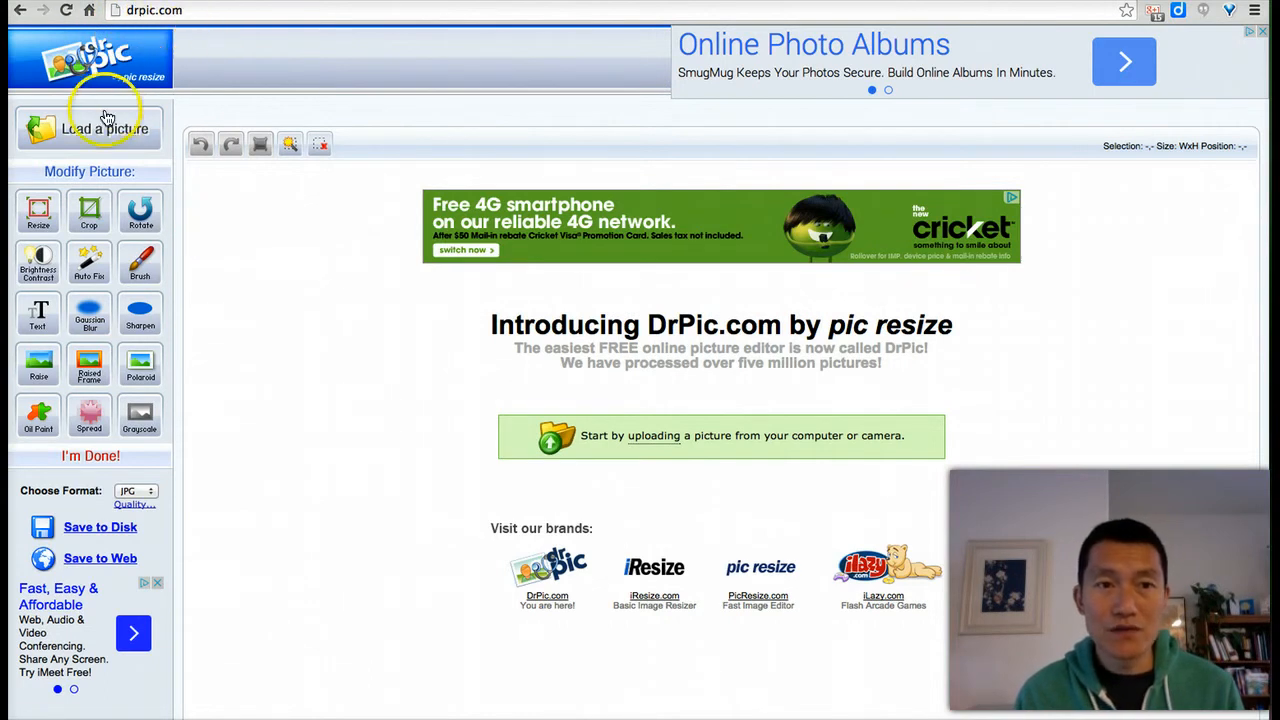
# - Choose a photo file from the computer and upload it into the editor
pyautogui.click(104, 128)
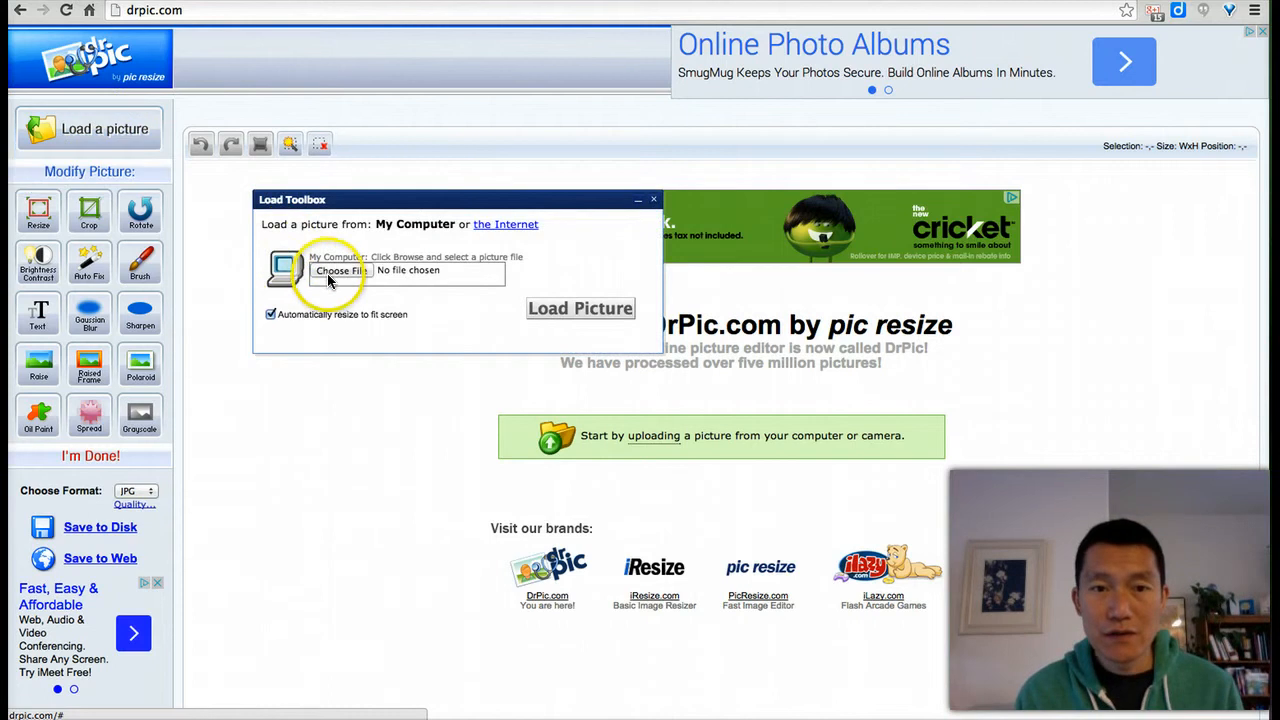
pyautogui.click(340, 272)
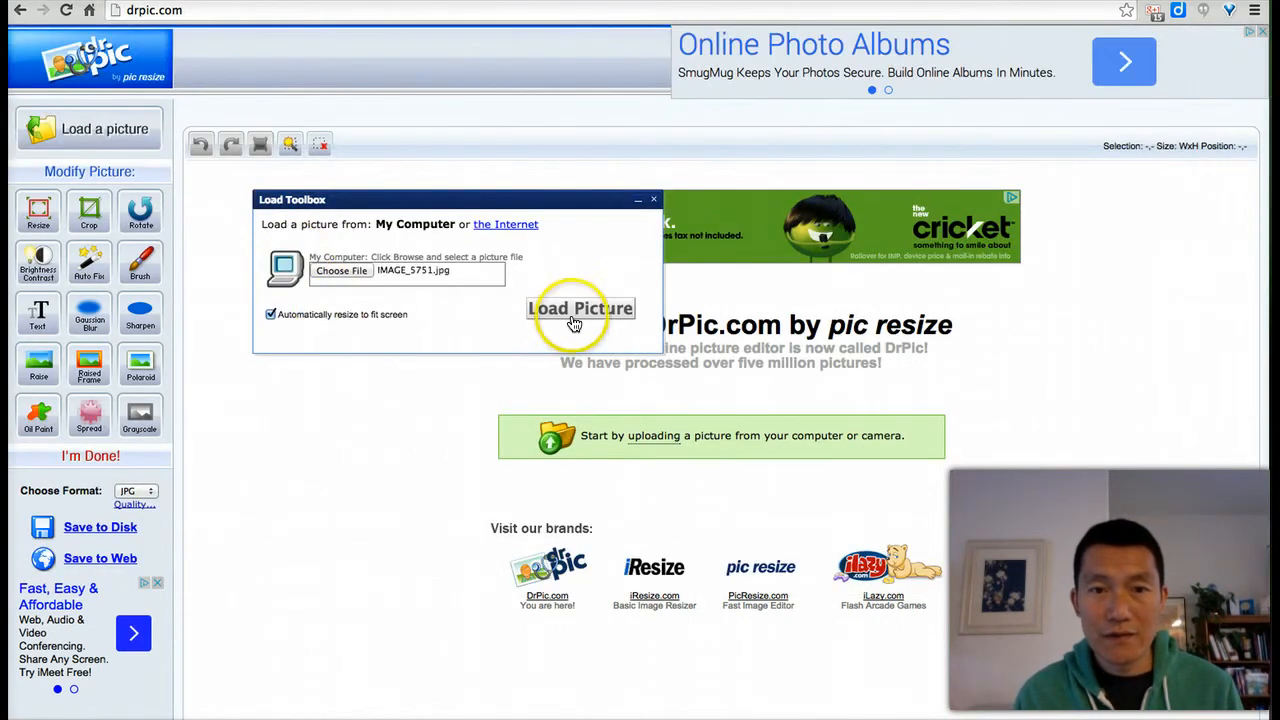
pyautogui.click(580, 308)
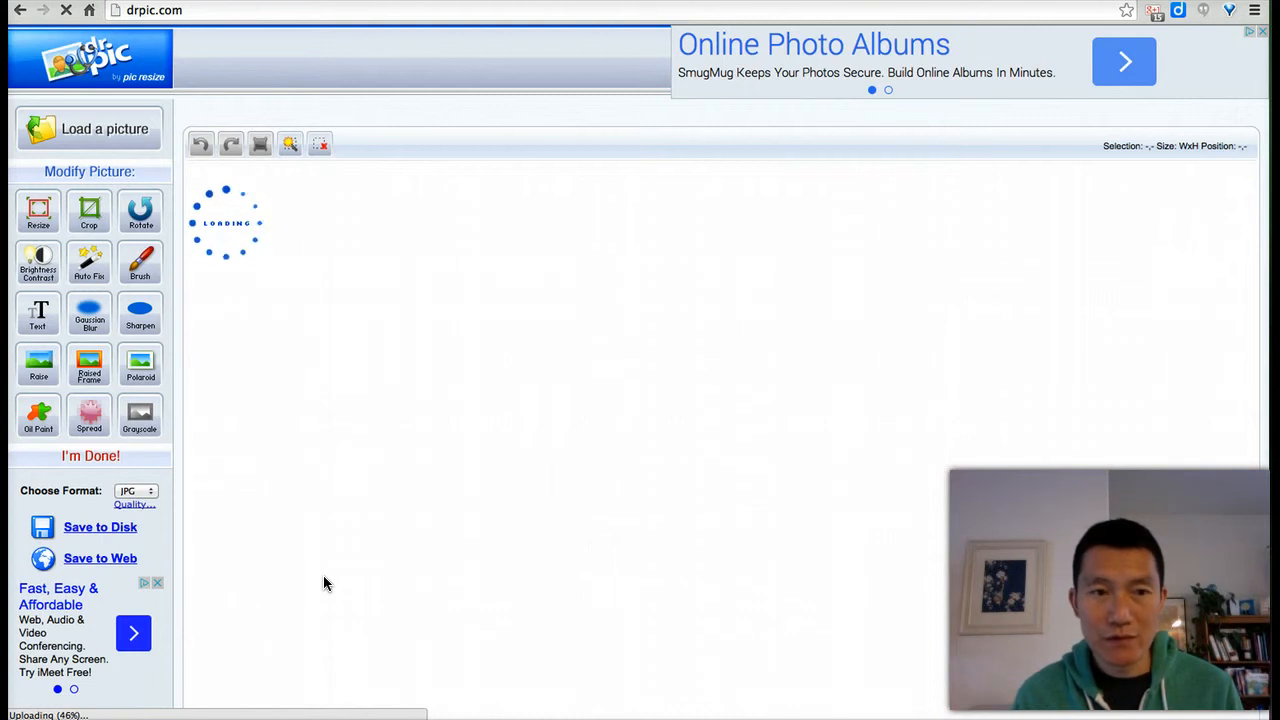
pyautogui.moveTo(210, 384)
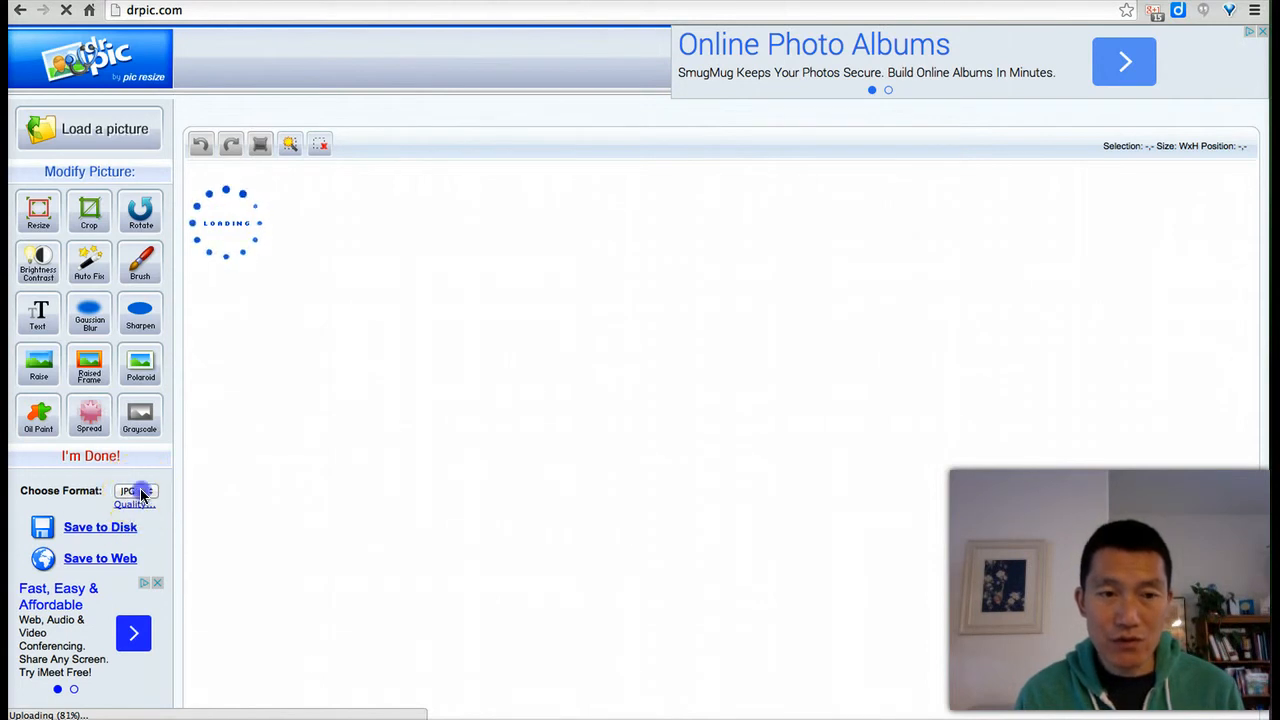
# - Keep JPG selected in the Choose Format list for the beach dog photo
pyautogui.click(136, 490)
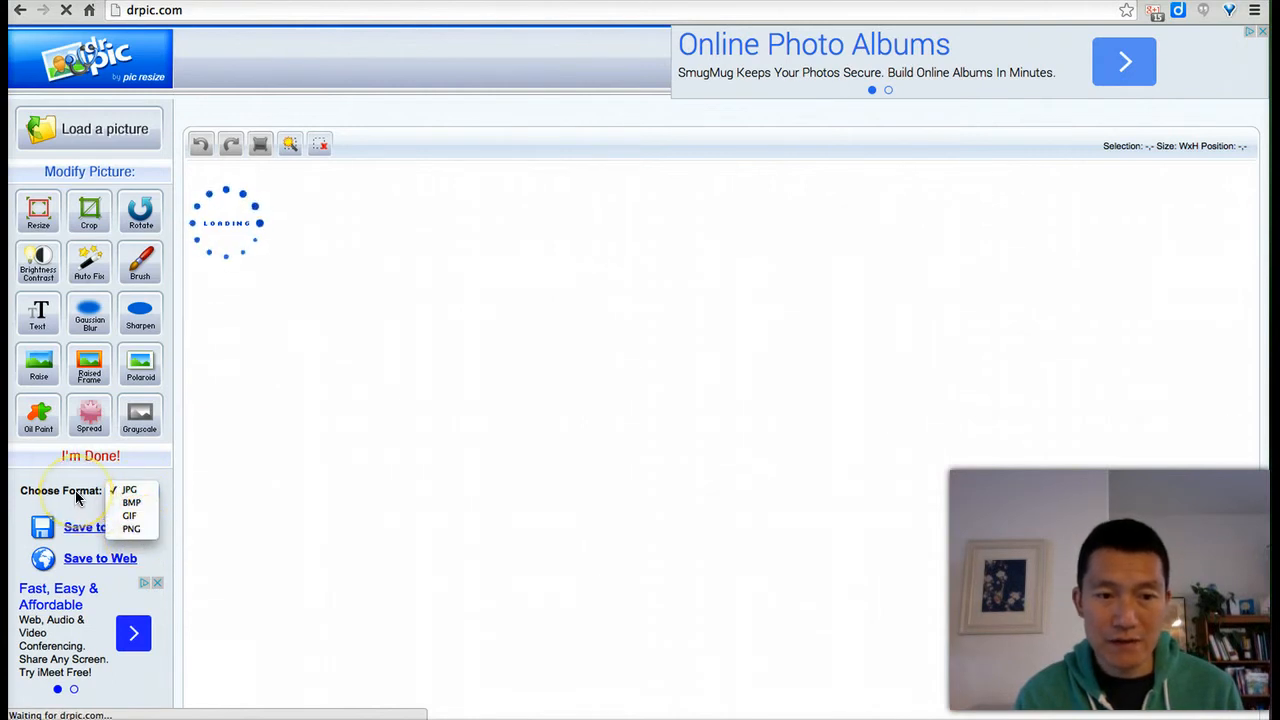
pyautogui.click(128, 488)
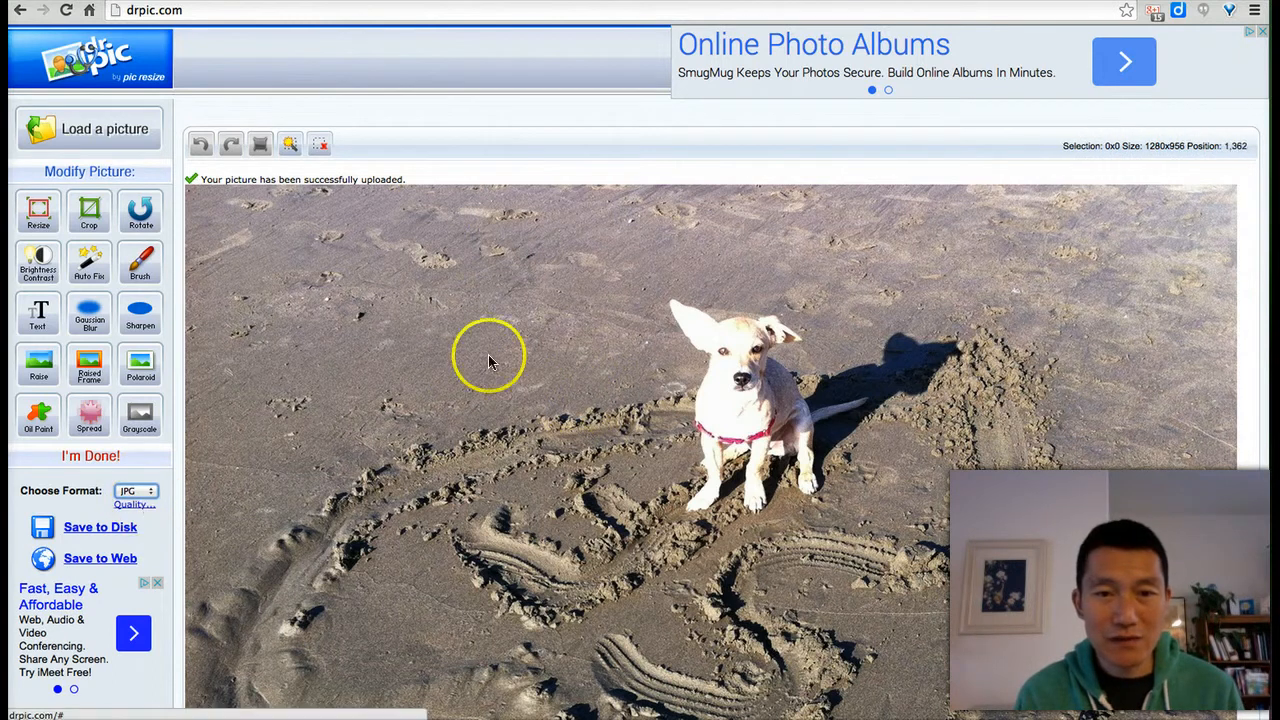
pyautogui.moveTo(118, 410)
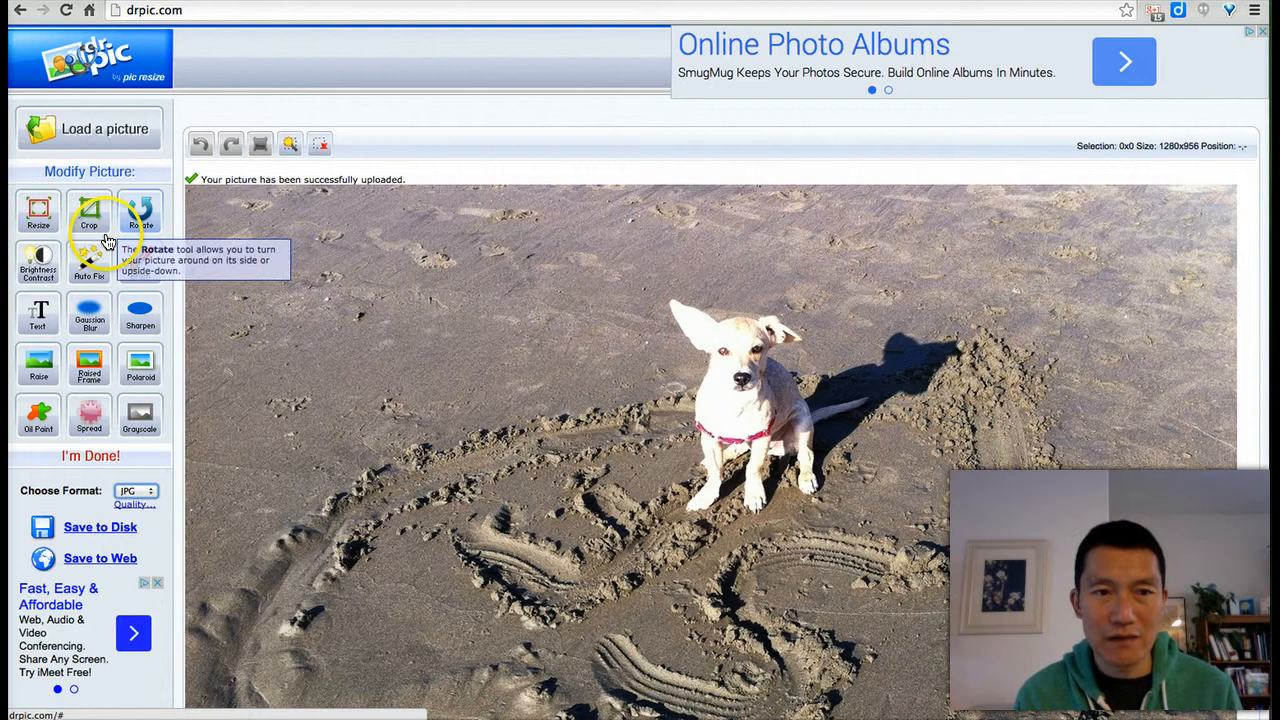
pyautogui.moveTo(88, 210)
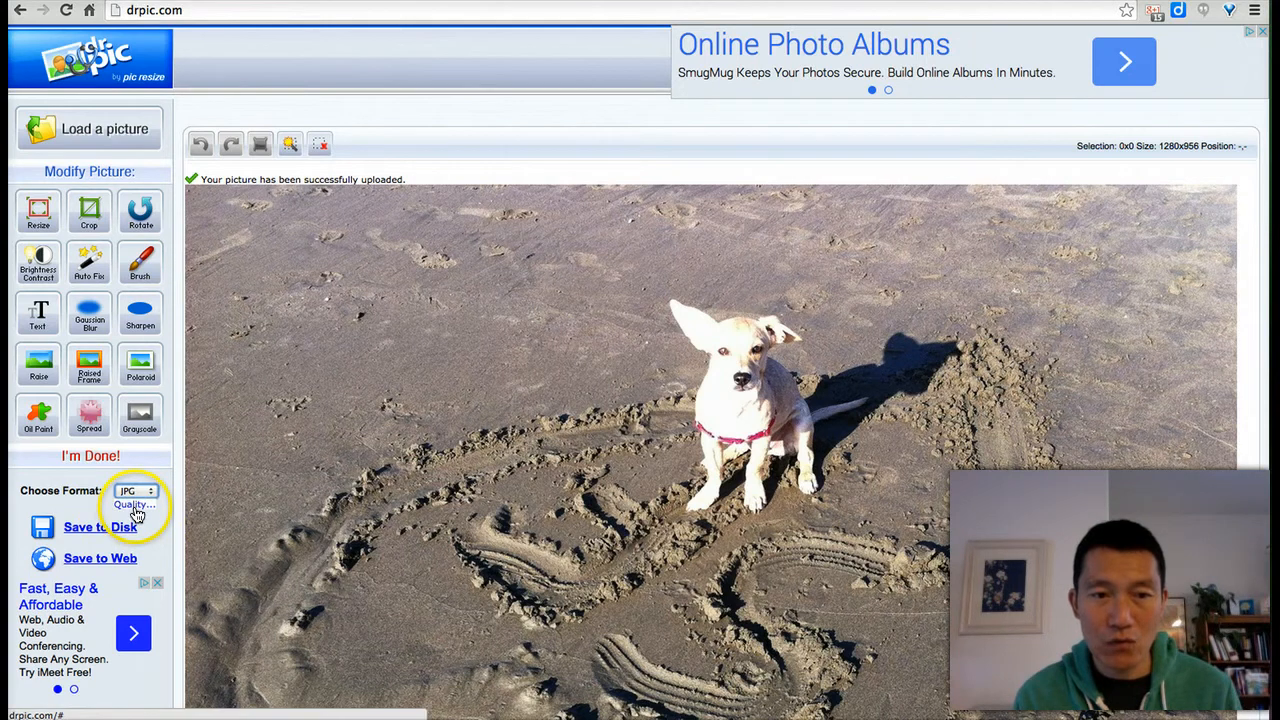
# - Show the JPG quality choices, ranging from 25% at 127 KB to 100% at 1245 KB
pyautogui.click(100, 528)
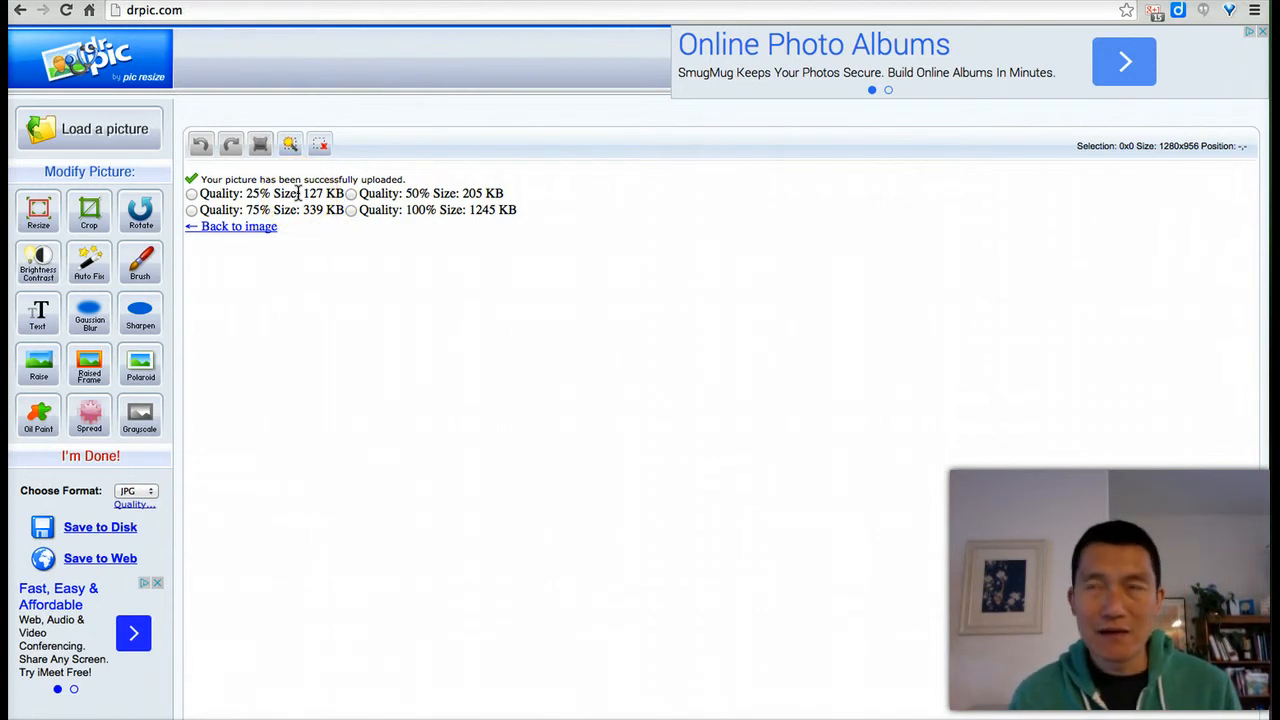
pyautogui.moveTo(312, 204)
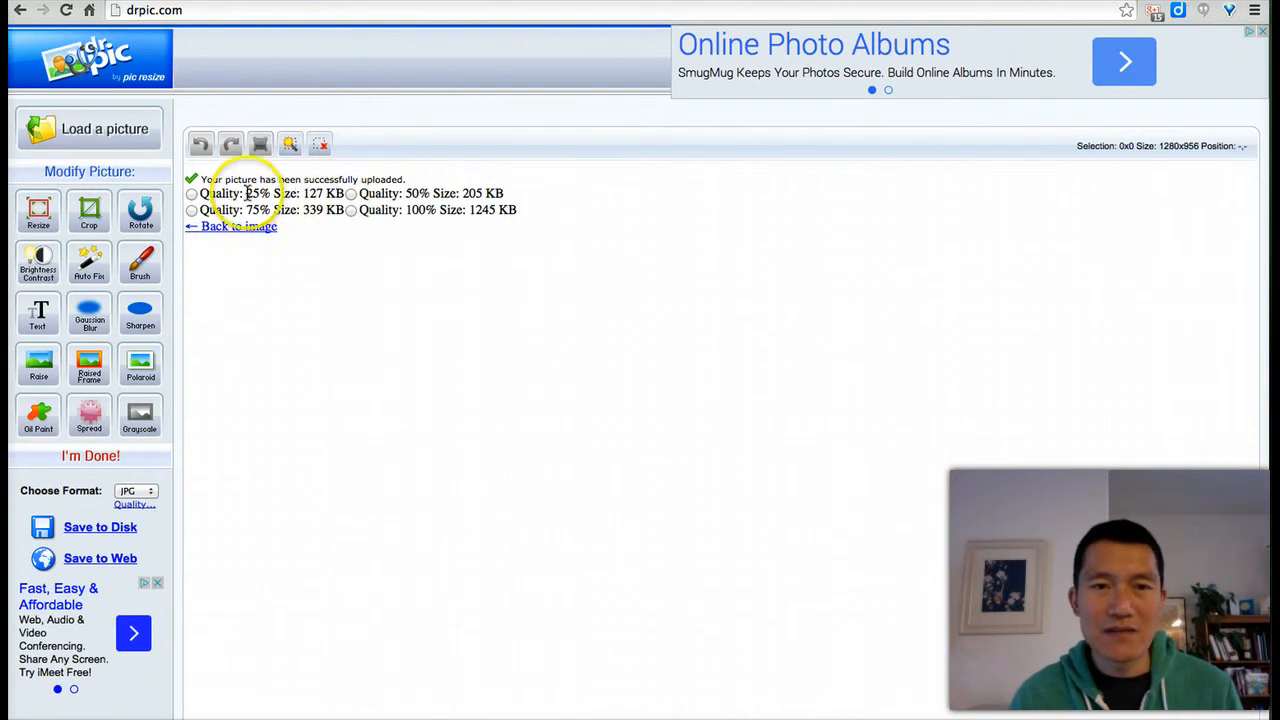
# - Select 25% JPG quality and save the dog photo to disk
pyautogui.click(192, 192)
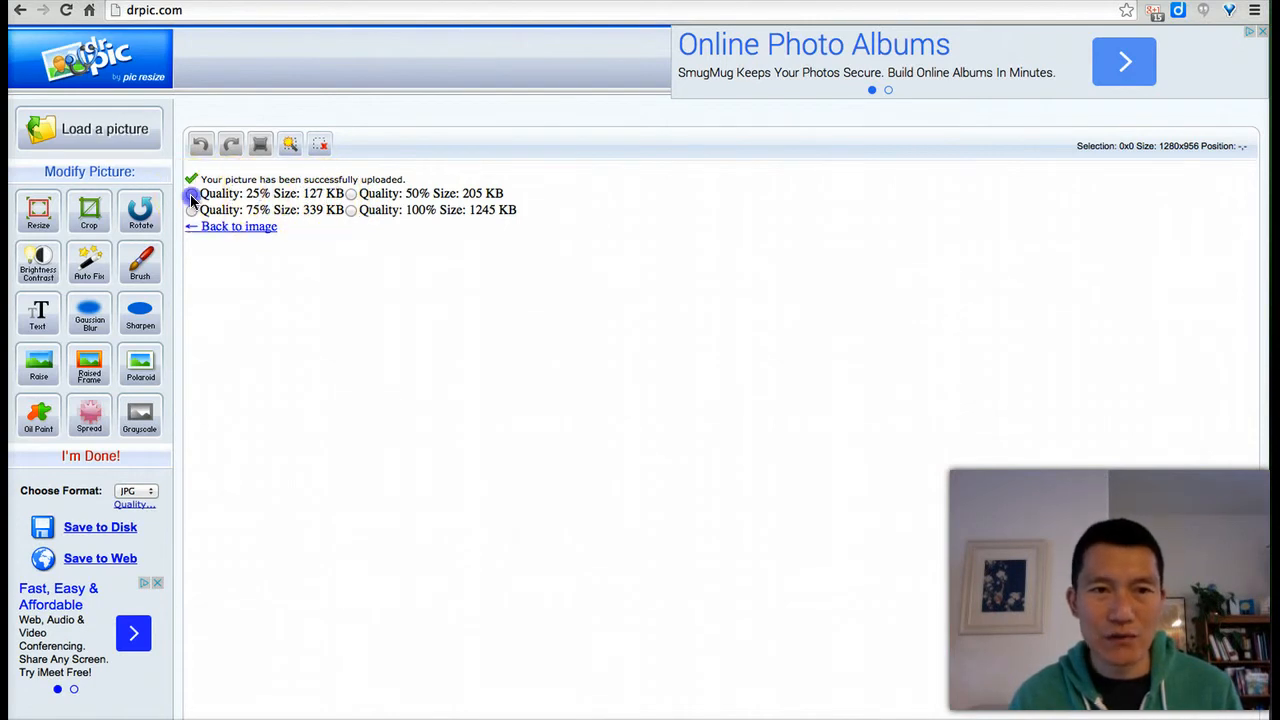
pyautogui.click(192, 192)
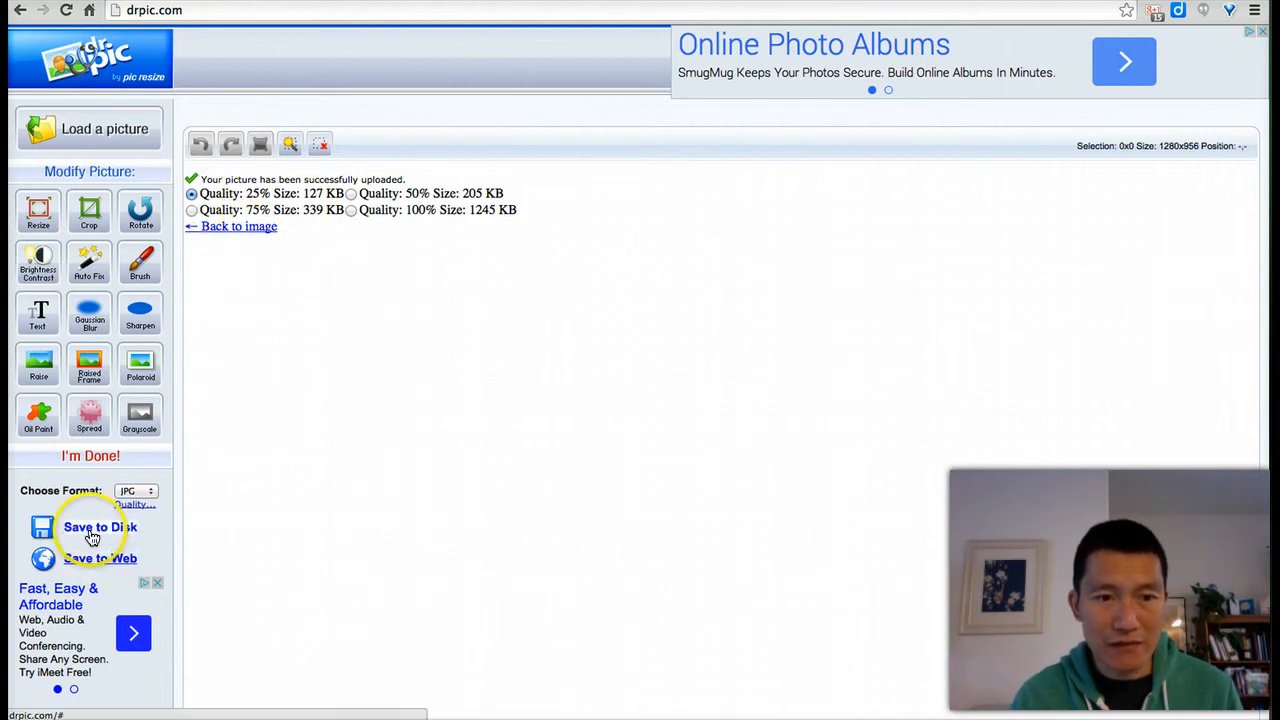
pyautogui.click(100, 528)
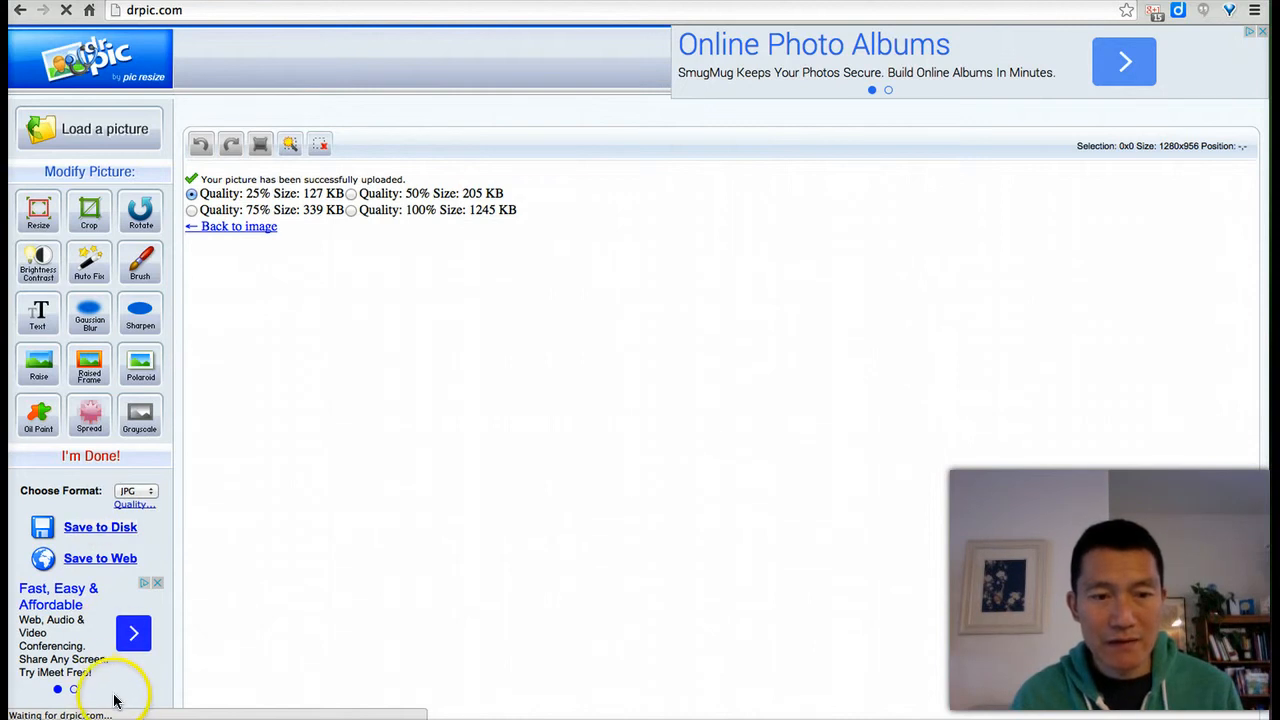
pyautogui.moveTo(200, 650)
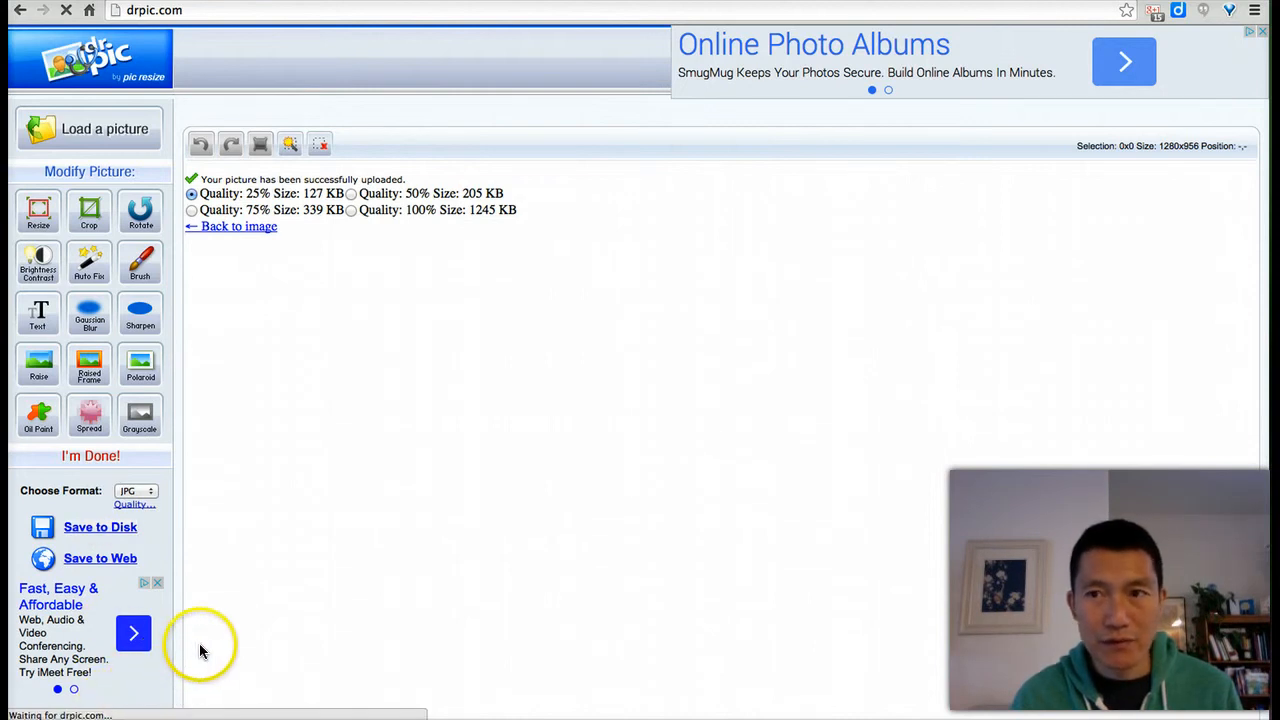
pyautogui.moveTo(258, 584)
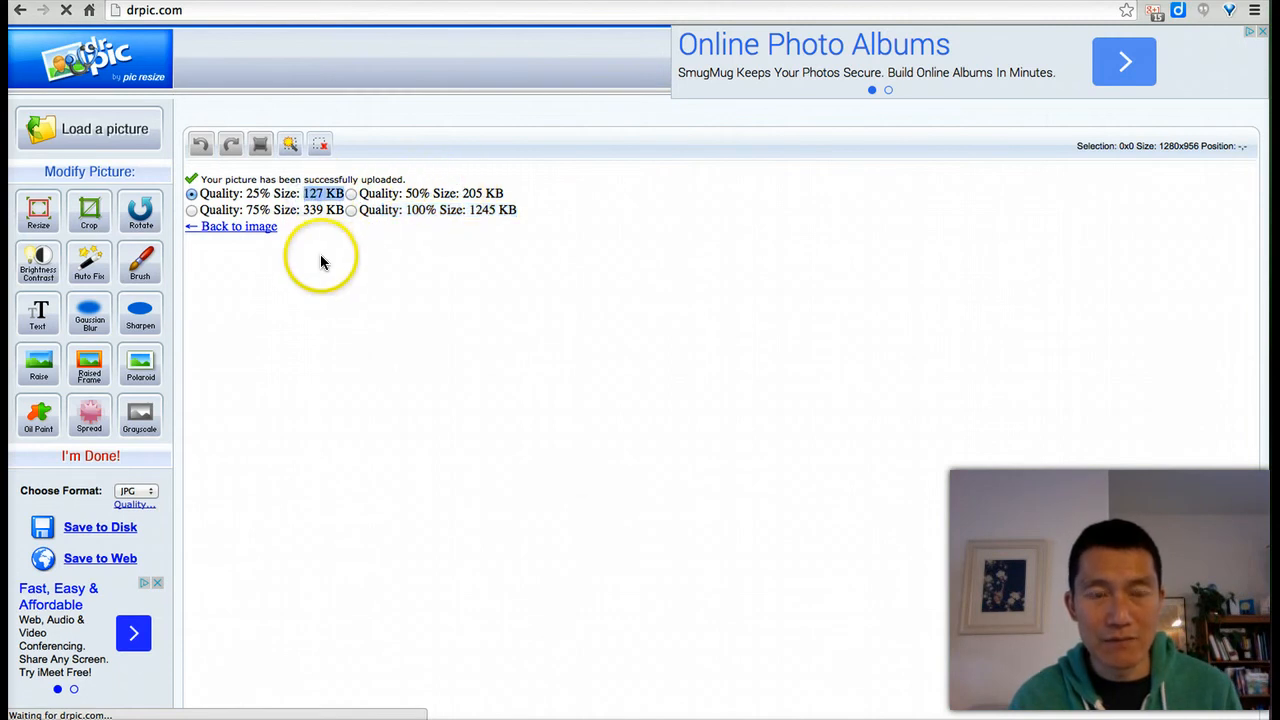
pyautogui.moveTo(84, 704)
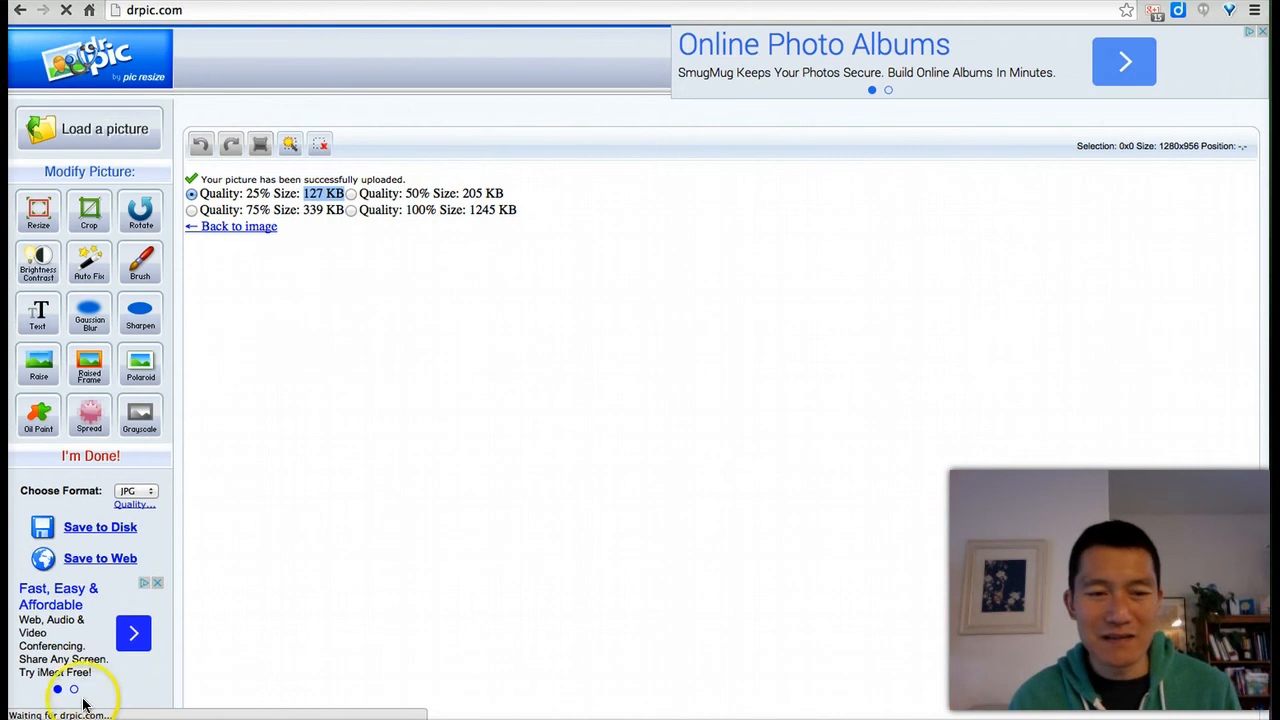
pyautogui.moveTo(240, 630)
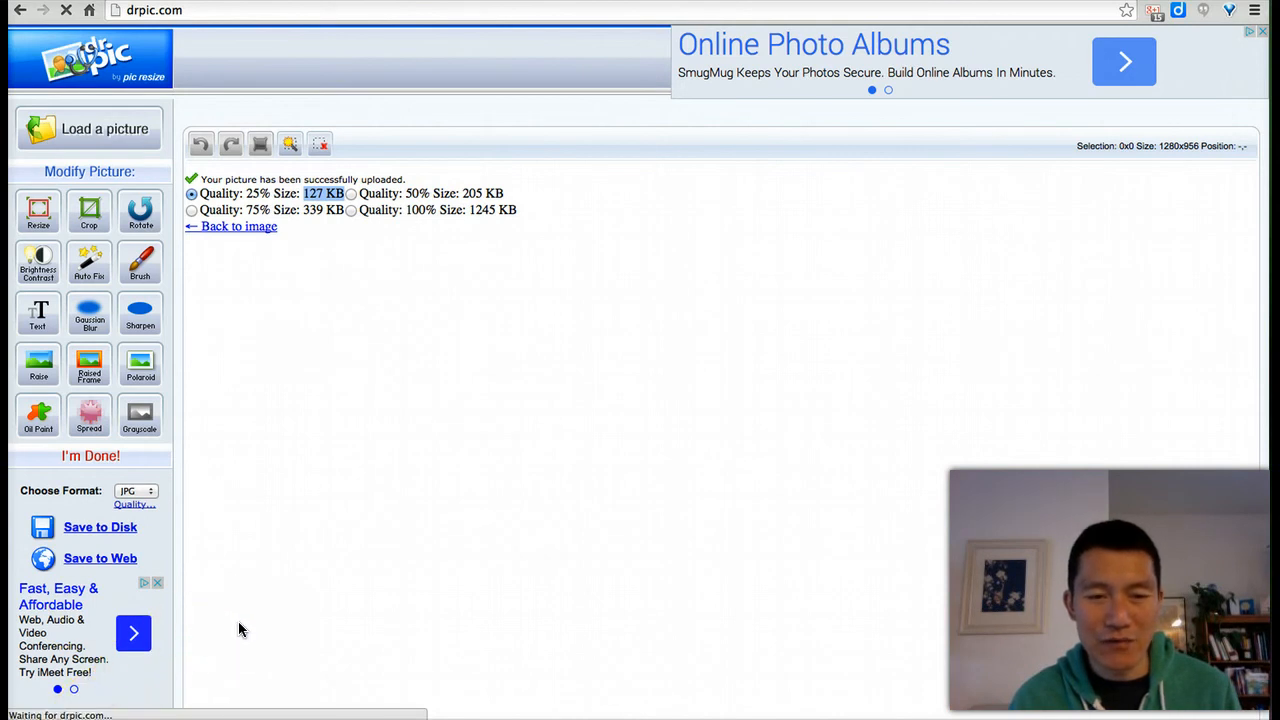